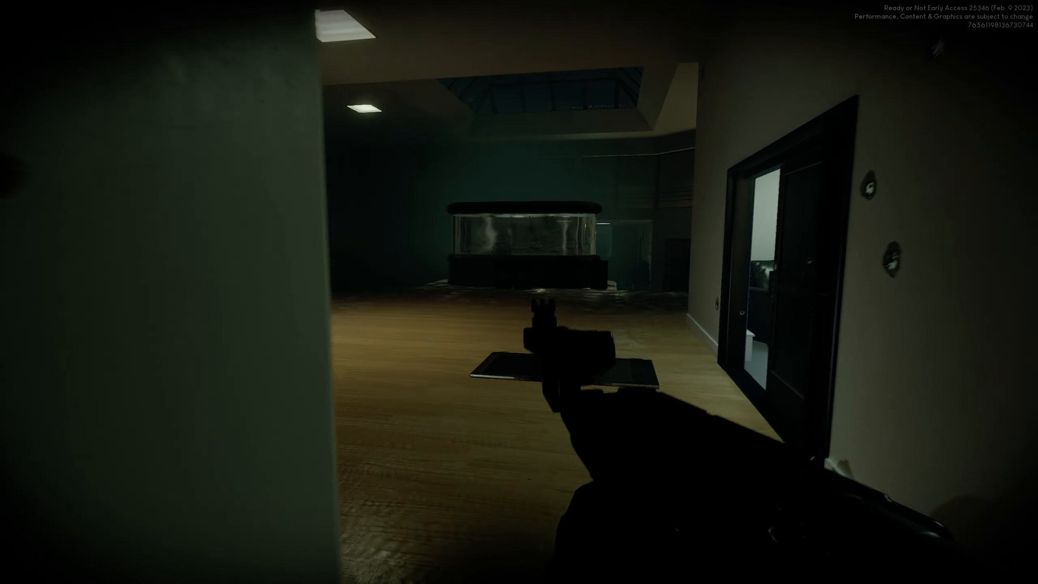
mouse_move(519, 292)
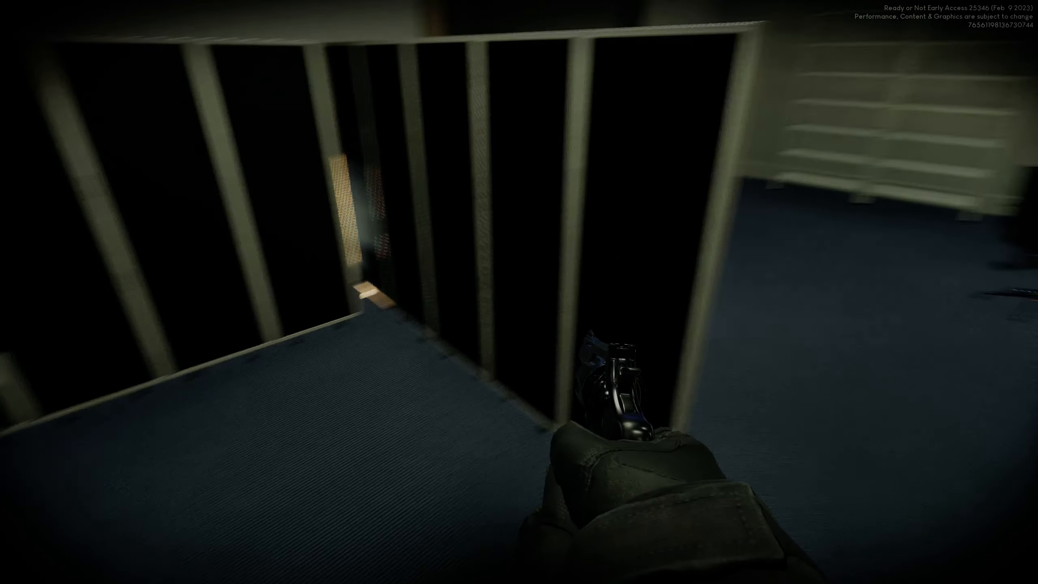
mouse_move(519, 292)
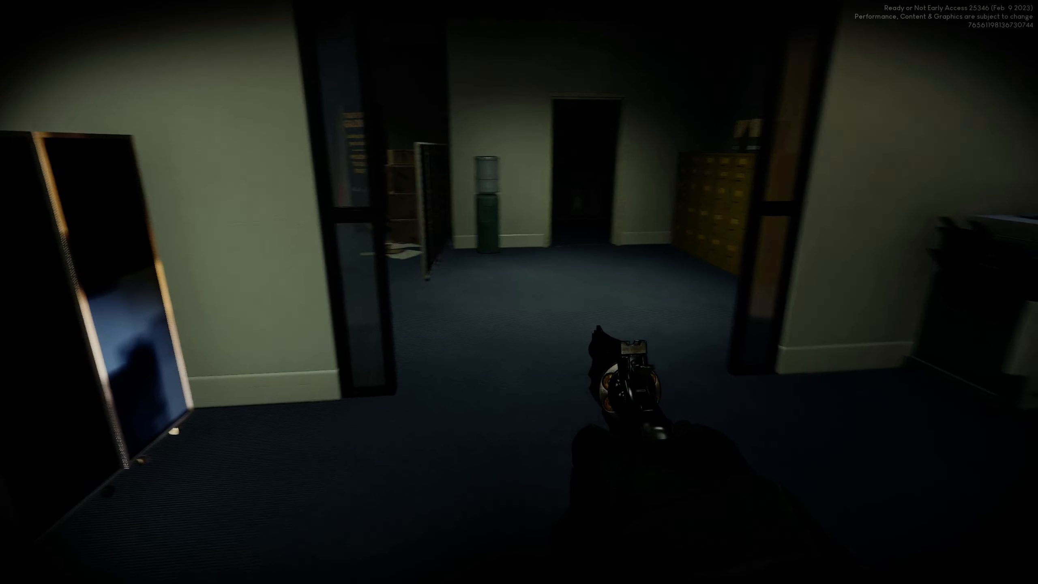